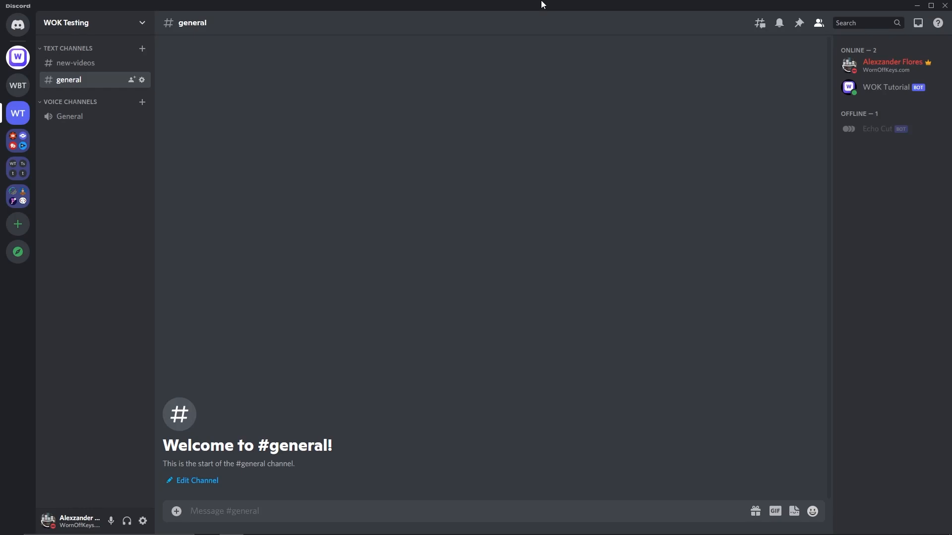
# Run the /docs slash command with 'client' and then 'member' as the search query
pyautogui.write('/')
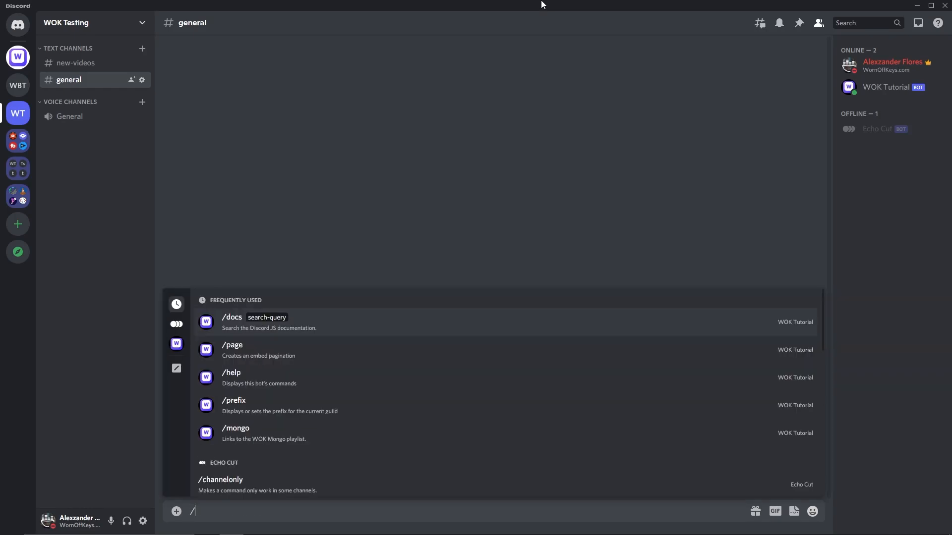
pyautogui.click(231, 317)
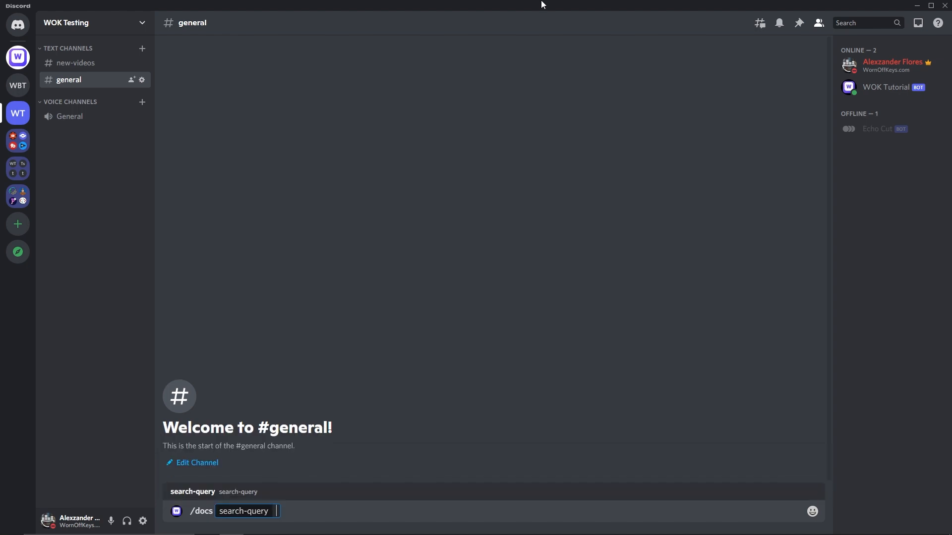
pyautogui.write('client')
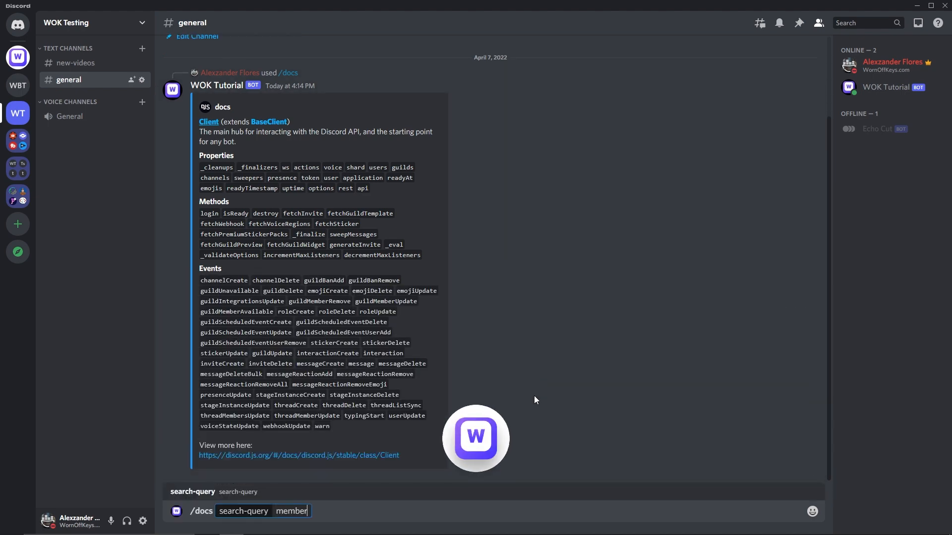
pyautogui.press('enter')
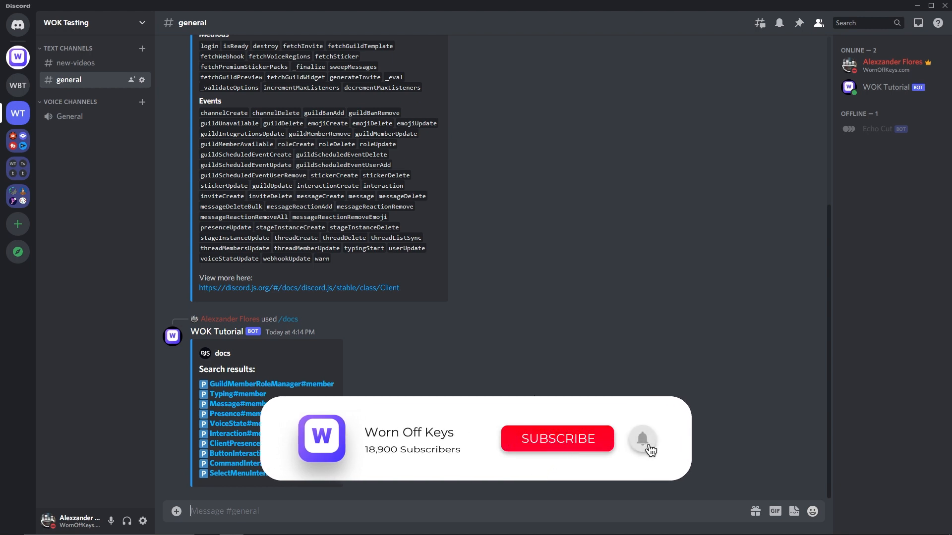
pyautogui.click(642, 438)
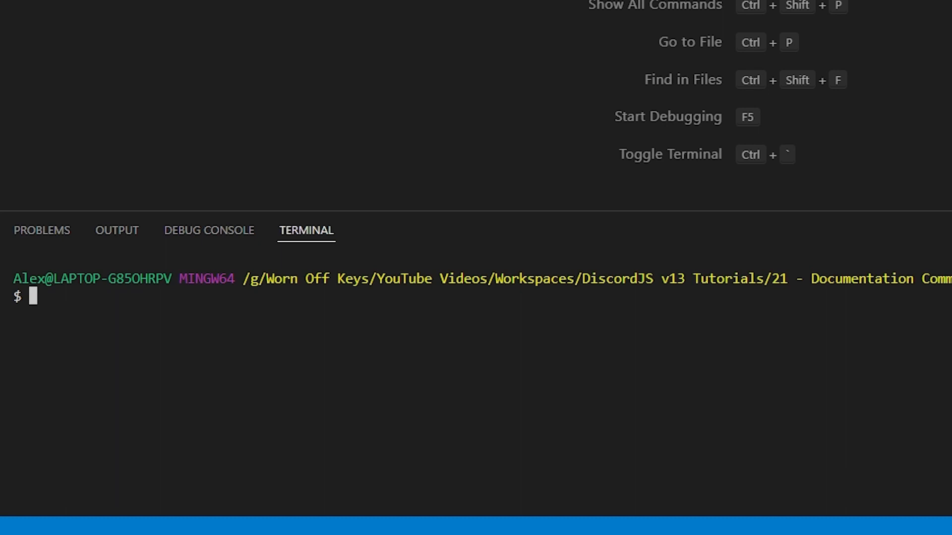
# Install the discord.js-docs package with npm in the integrated terminal
pyautogui.write('npm install')
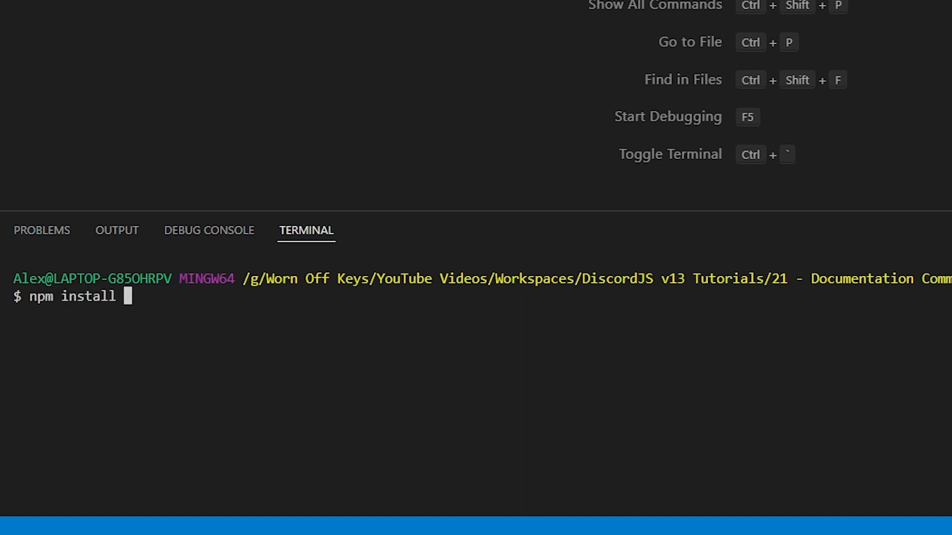
pyautogui.write('discord.js')
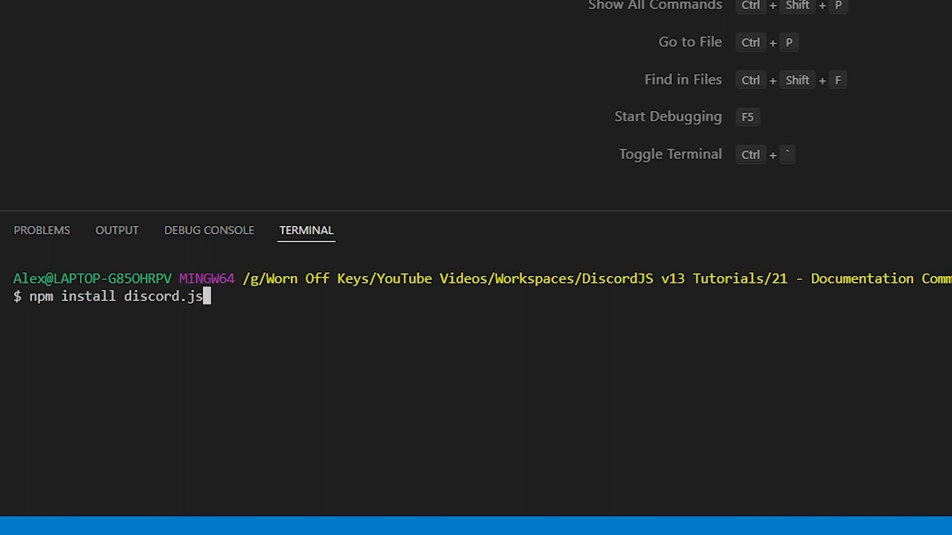
pyautogui.write('-docs')
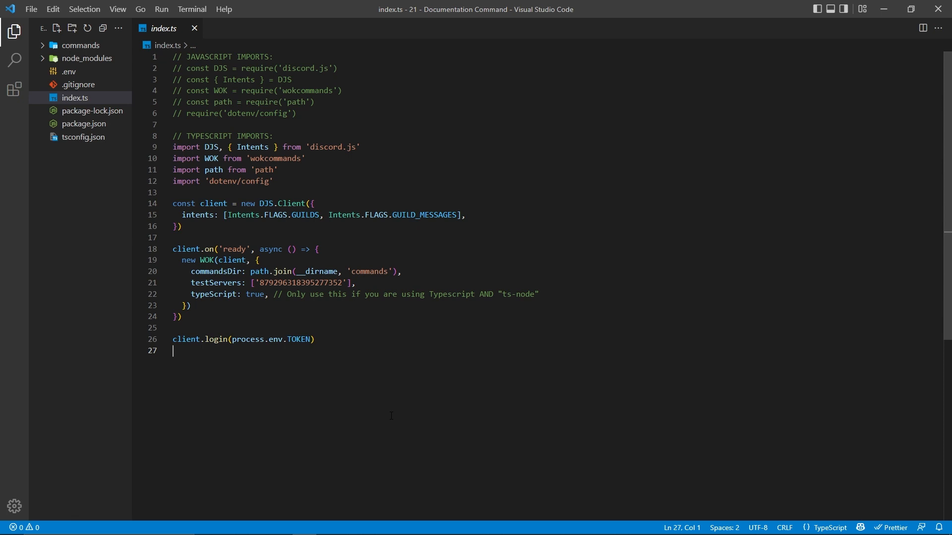
# Review the index.ts imports, ready handler and the testServers setting
pyautogui.moveTo(175, 56); pyautogui.dragTo(278, 185)
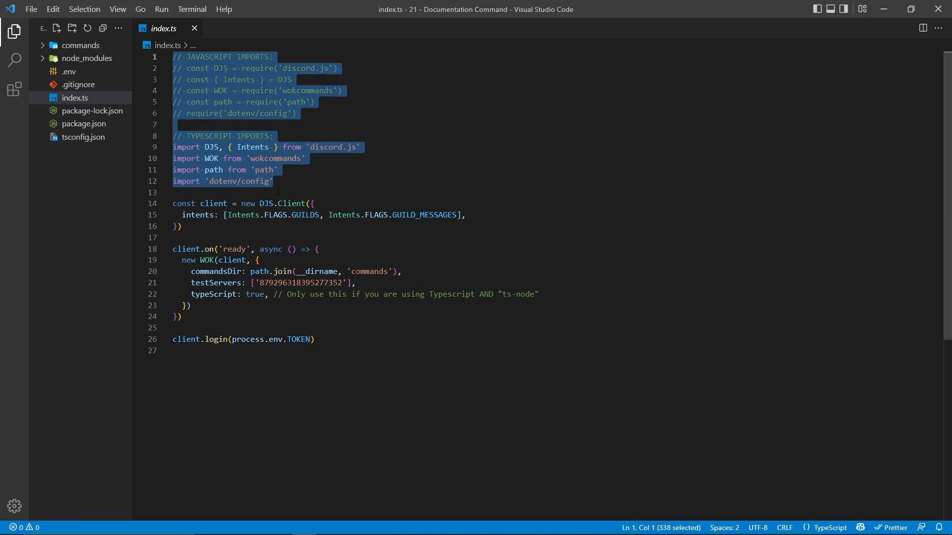
pyautogui.click(279, 193)
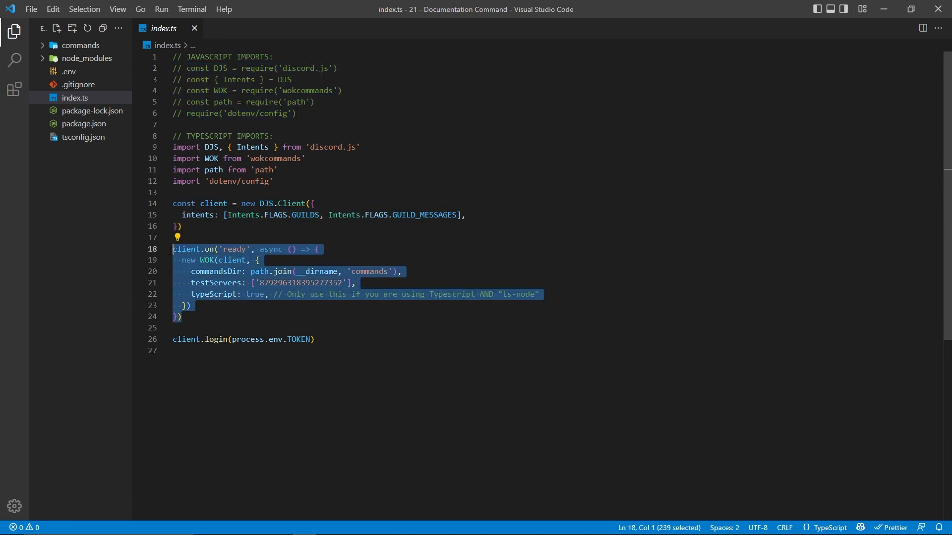
pyautogui.click(200, 306)
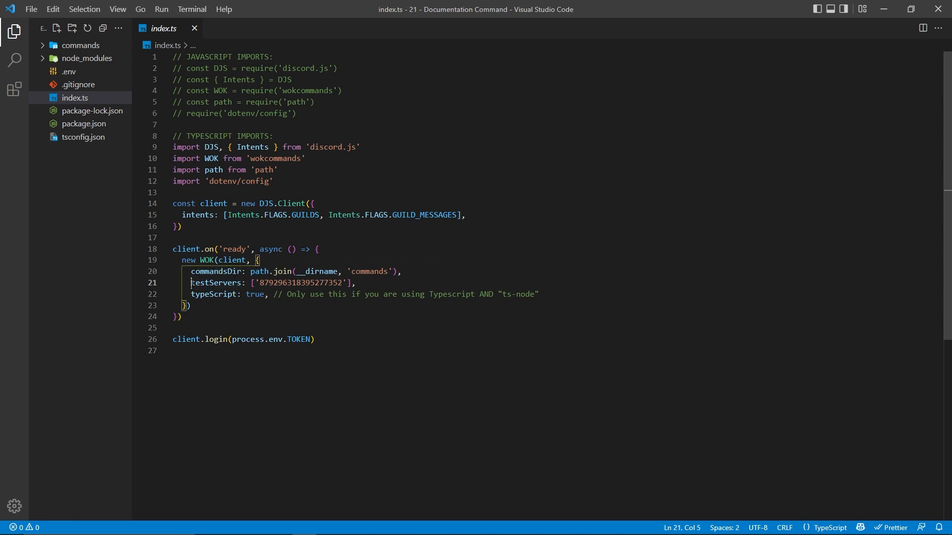
pyautogui.moveTo(190, 283); pyautogui.dragTo(357, 283)
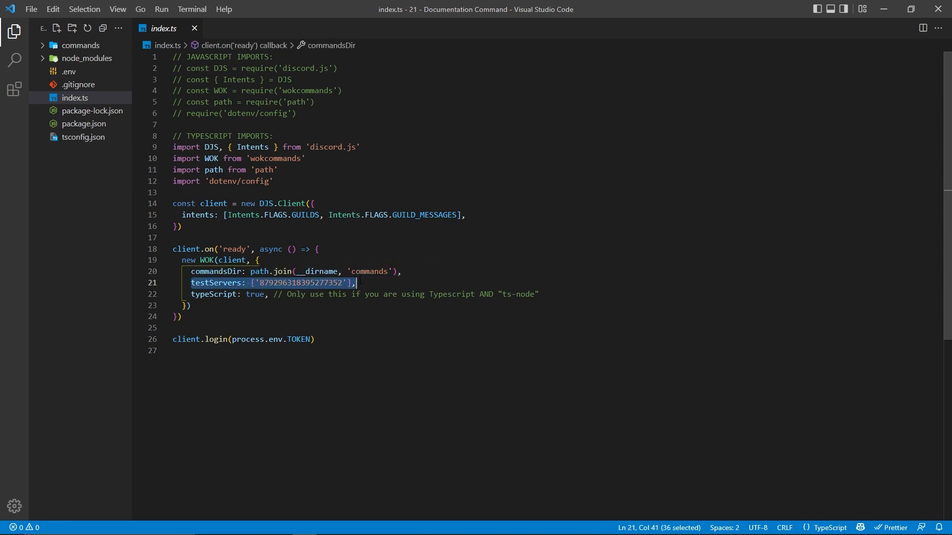
pyautogui.doubleClick(300, 283)
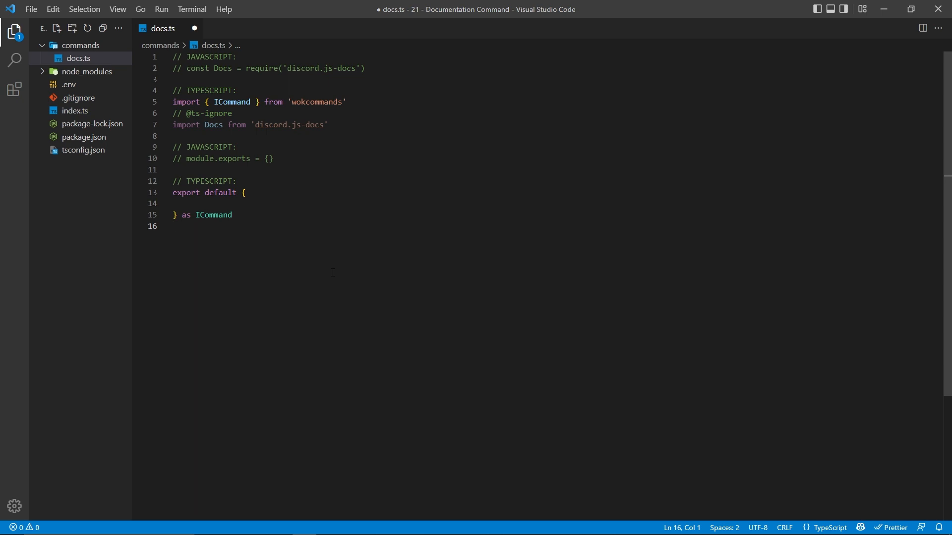
# Point out the commented JavaScript require line for discord.js-docs
pyautogui.moveTo(187, 69); pyautogui.dragTo(365, 68)
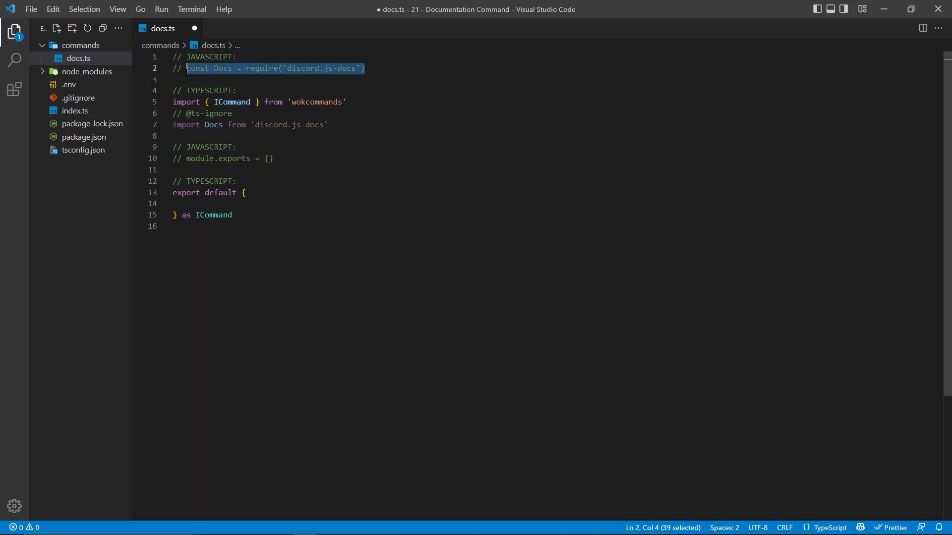
pyautogui.moveTo(338, 122)
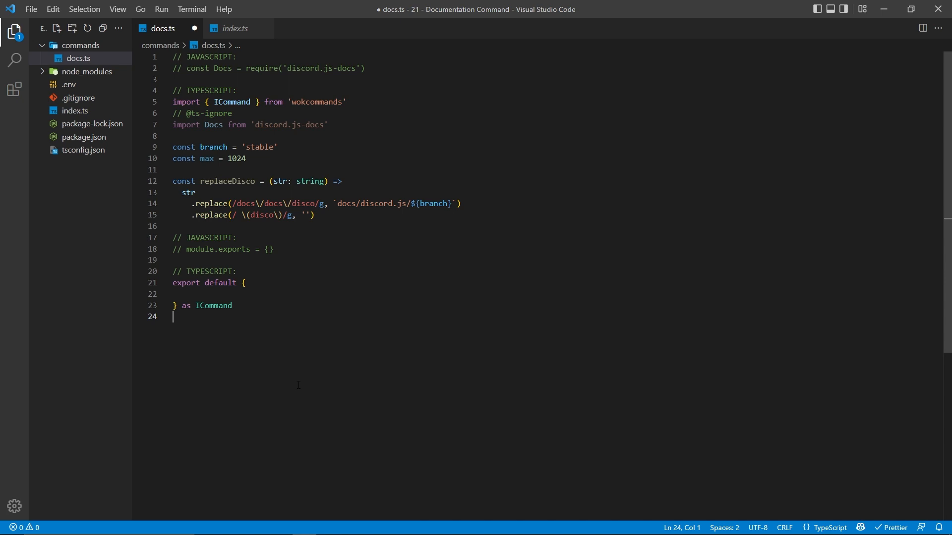
# Highlight the branch = 'stable' and max = 1024 constants and the replaceDisco helper
pyautogui.moveTo(232, 204); pyautogui.dragTo(311, 203)
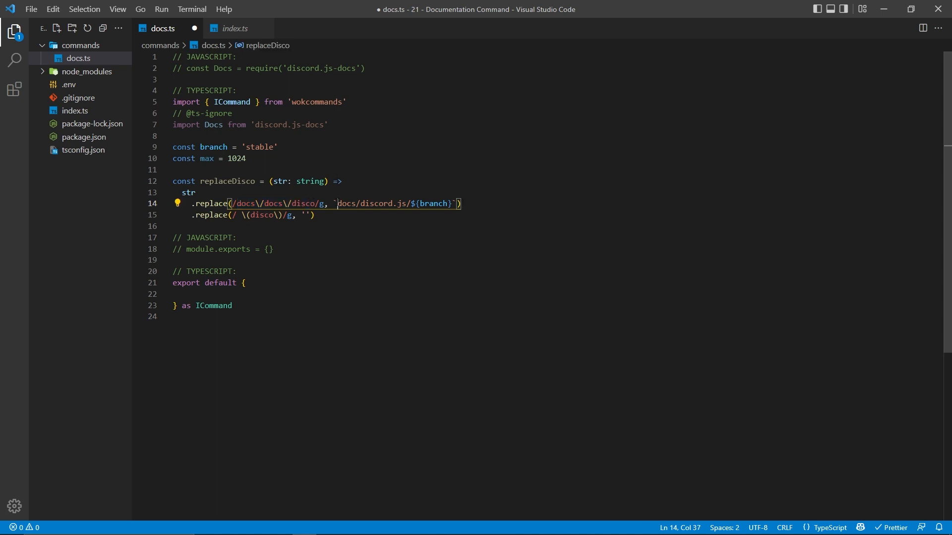
pyautogui.moveTo(334, 203); pyautogui.dragTo(448, 204)
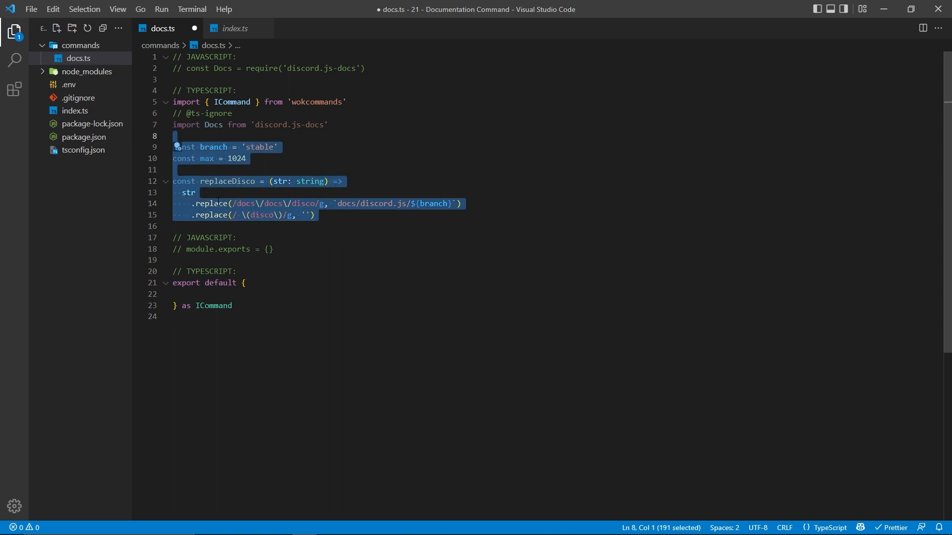
# Add Utility category, description, slash 'both' and testOnly to the command, then return to index.ts
pyautogui.click(350, 338)
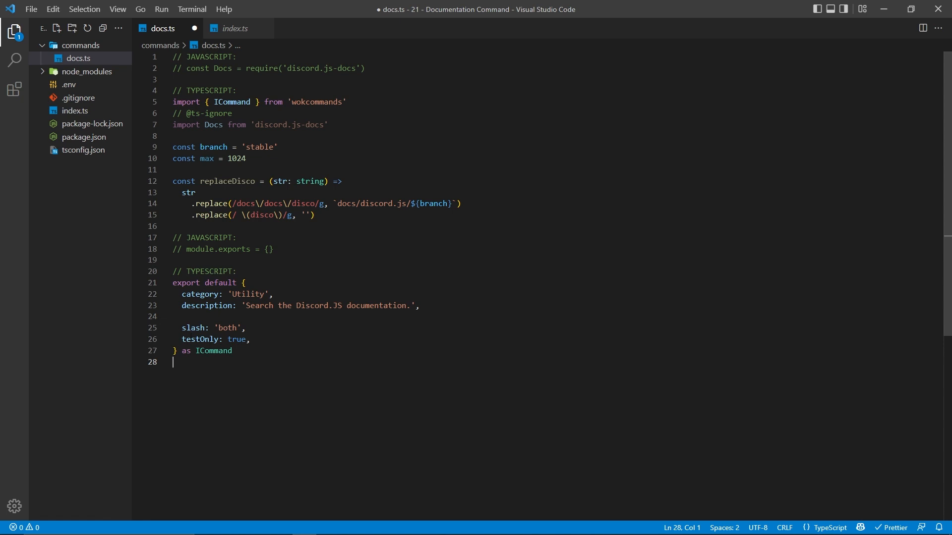
pyautogui.click(233, 29)
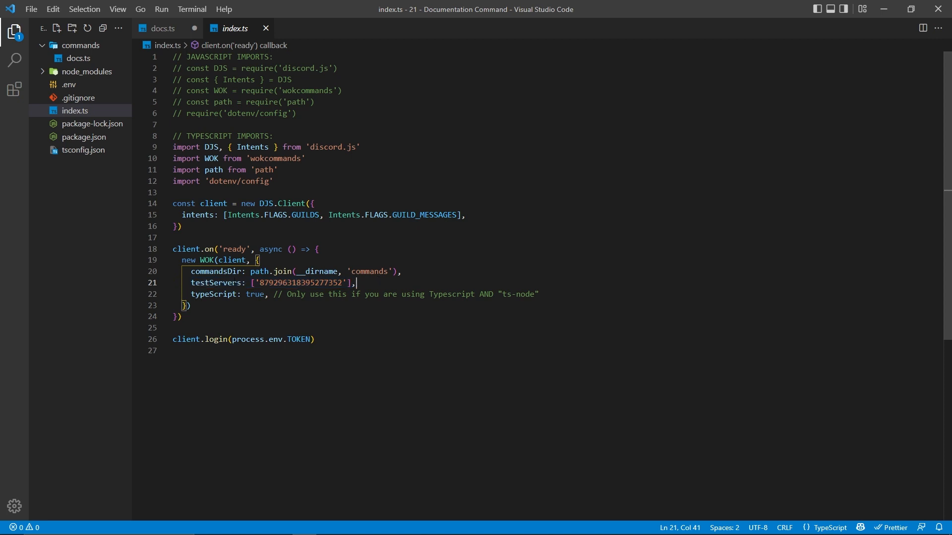
pyautogui.click(162, 28)
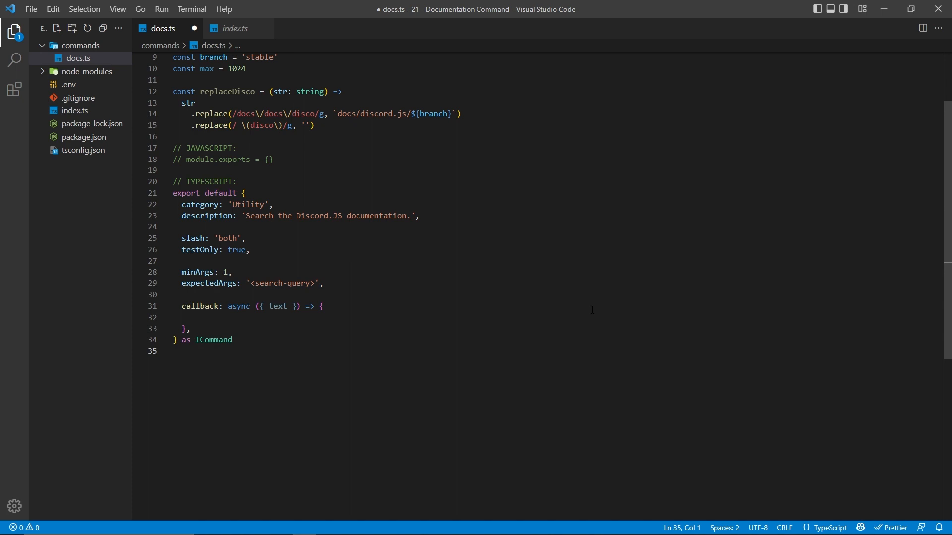
# Destructure the text parameter and fetch the docs with Docs.fetch(branch)
pyautogui.click(173, 351)
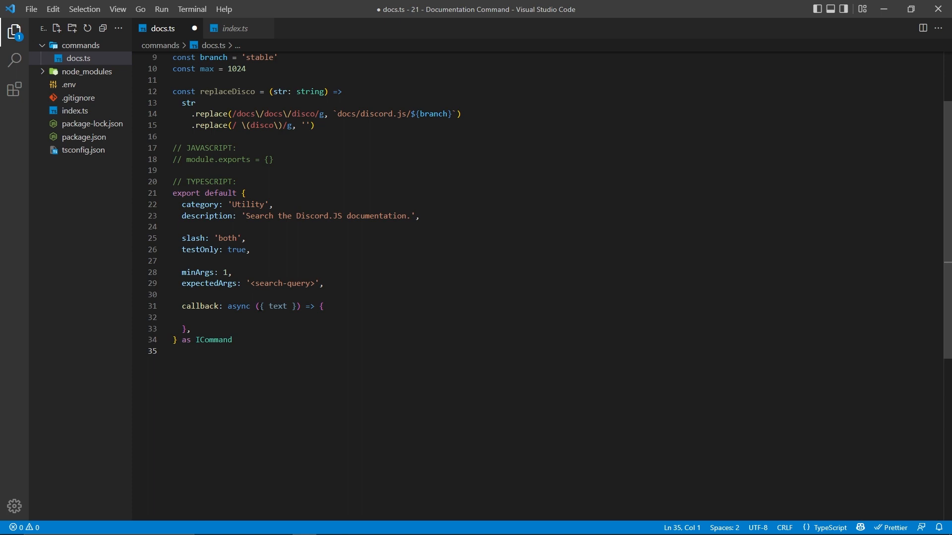
pyautogui.doubleClick(277, 306)
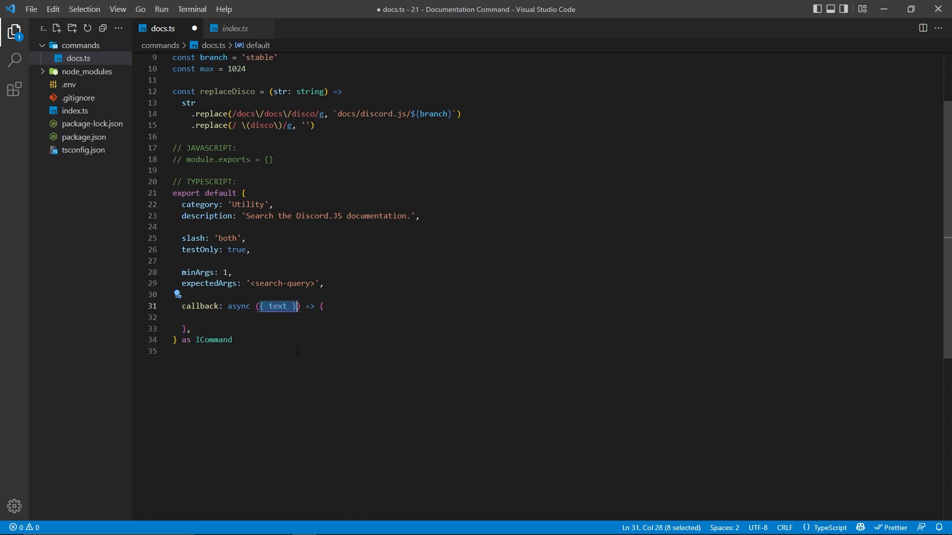
pyautogui.click(337, 402)
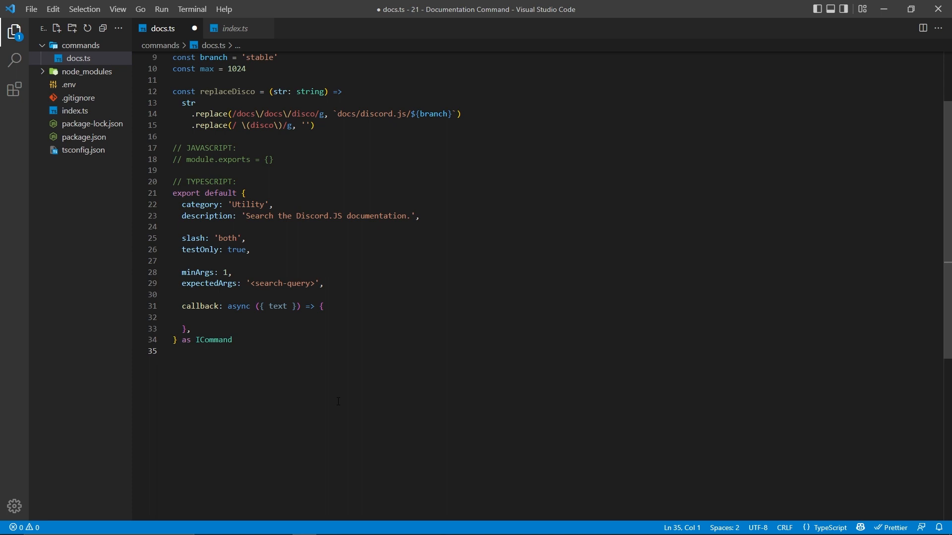
pyautogui.click(255, 283)
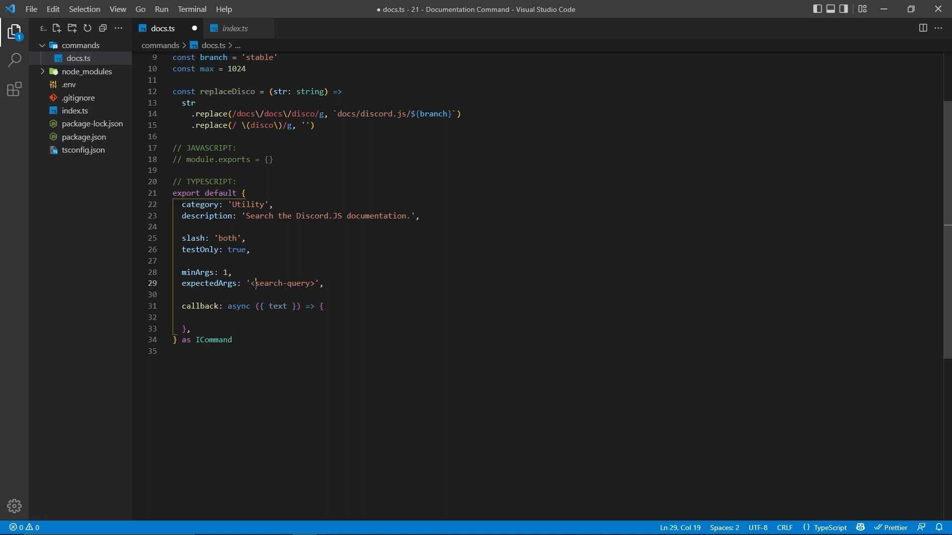
pyautogui.doubleClick(282, 283)
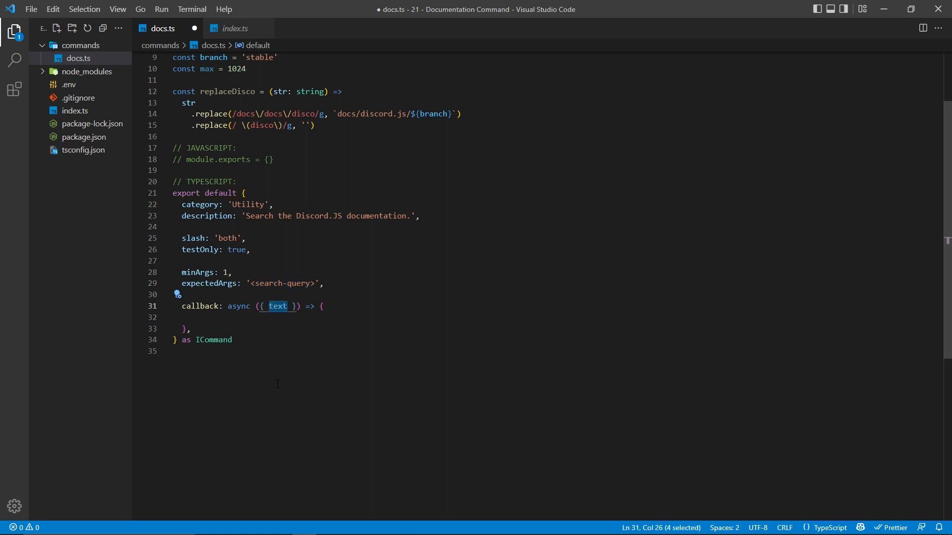
pyautogui.write('const doc = await Docs.fetch(branch)')
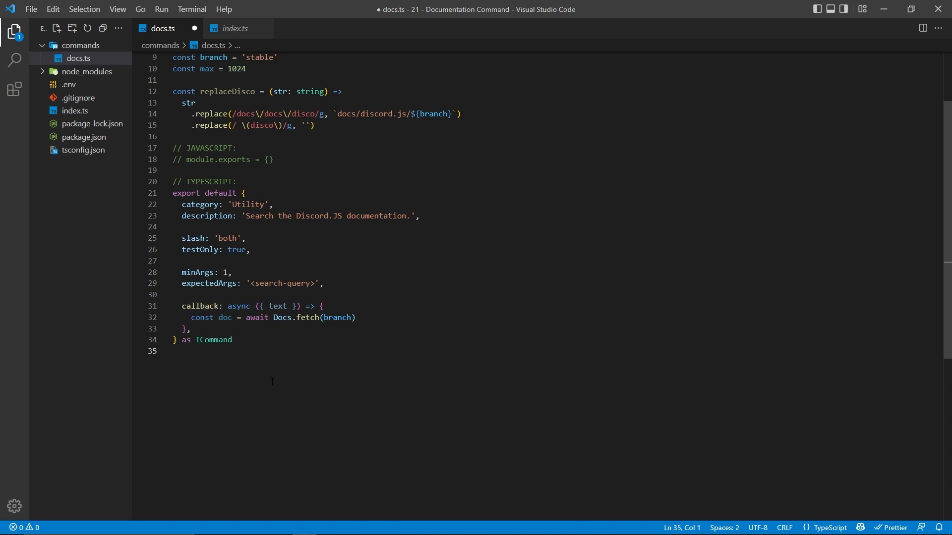
# Resolve an embed for the query with doc.resolveEmbed(text), parse it and start the embed.author.url link
pyautogui.doubleClick(336, 317)
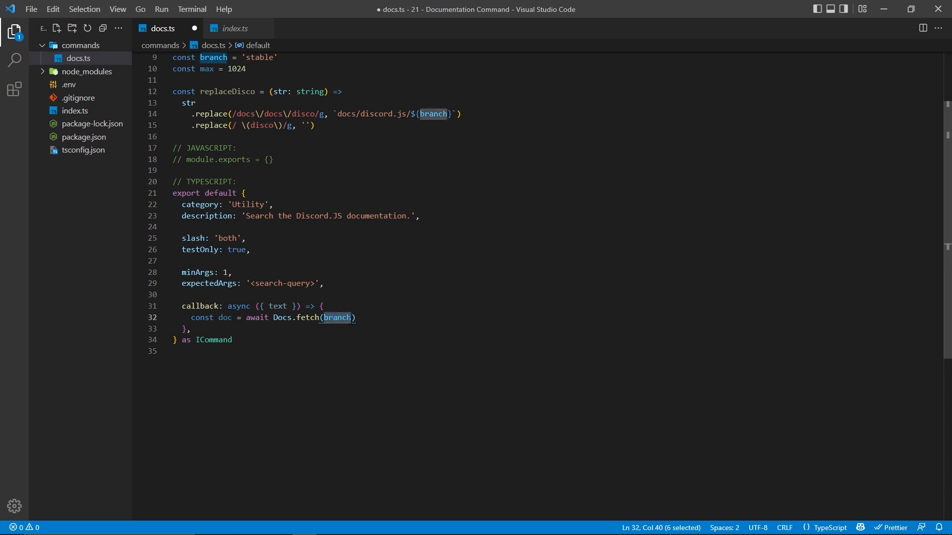
pyautogui.write('const results = await doc.resolveEmbed(text)')
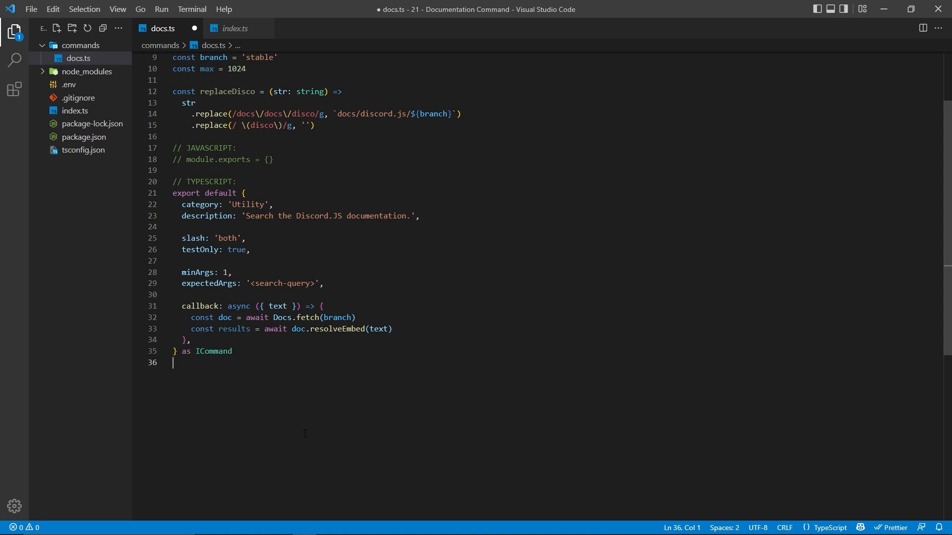
pyautogui.doubleClick(337, 329)
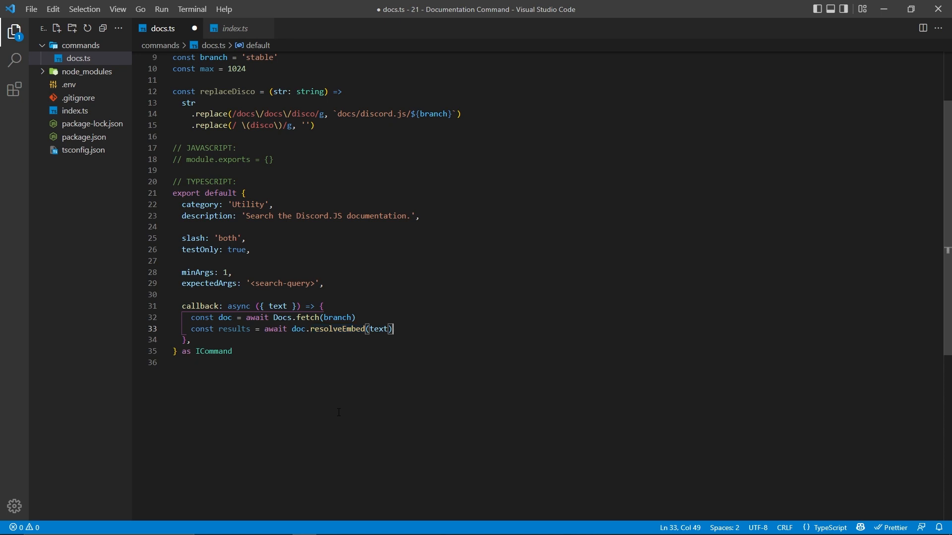
pyautogui.doubleClick(378, 329)
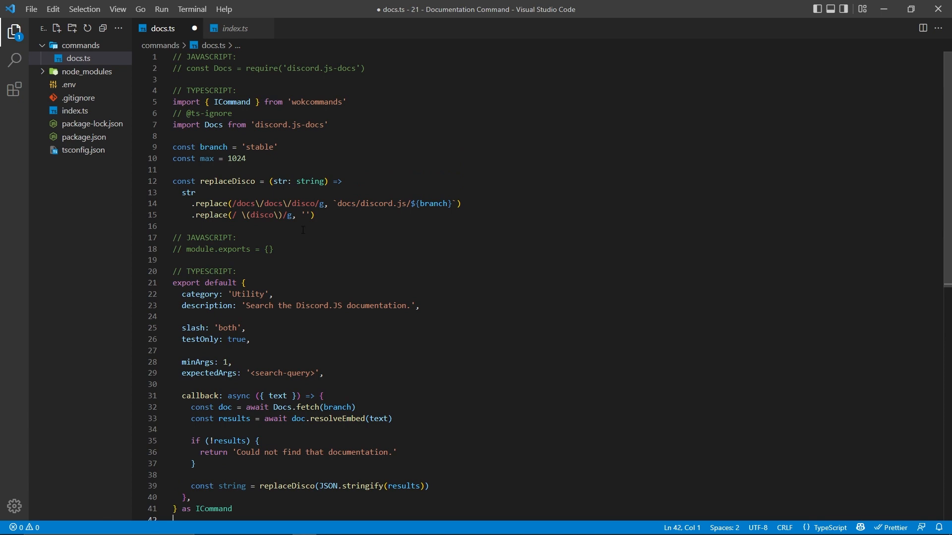
pyautogui.moveTo(229, 203); pyautogui.dragTo(460, 204)
pyautogui.write('const embed = JSON.parse(string)')
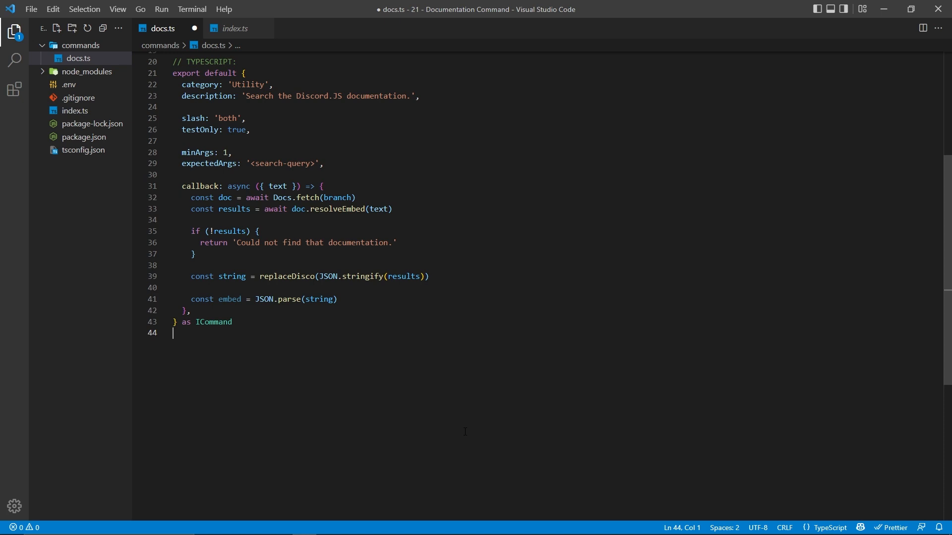
pyautogui.moveTo(332, 375)
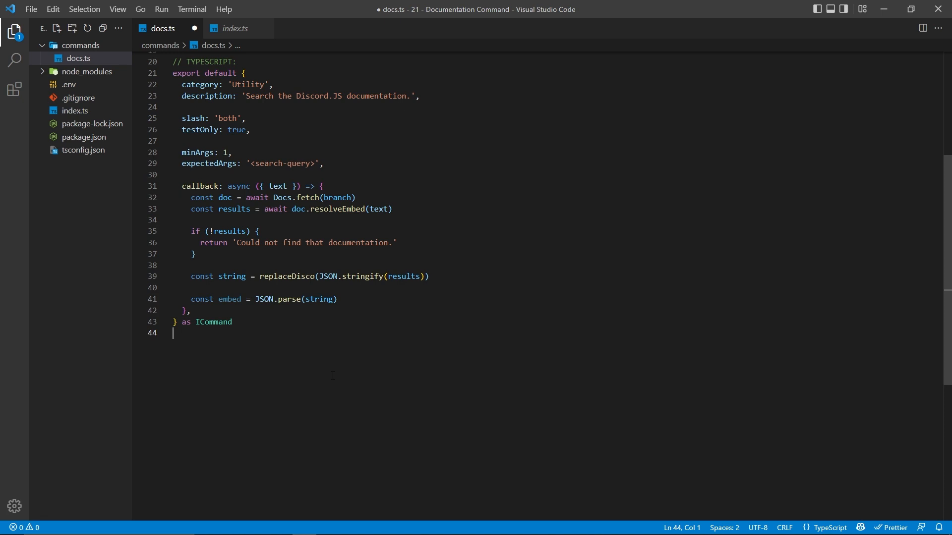
pyautogui.write('embed.author.url = `https://discord.js.org/#/docs/discord.js/${branch}/general/welcome`')
pyautogui.write('for (const field of embed.fields || []) {')
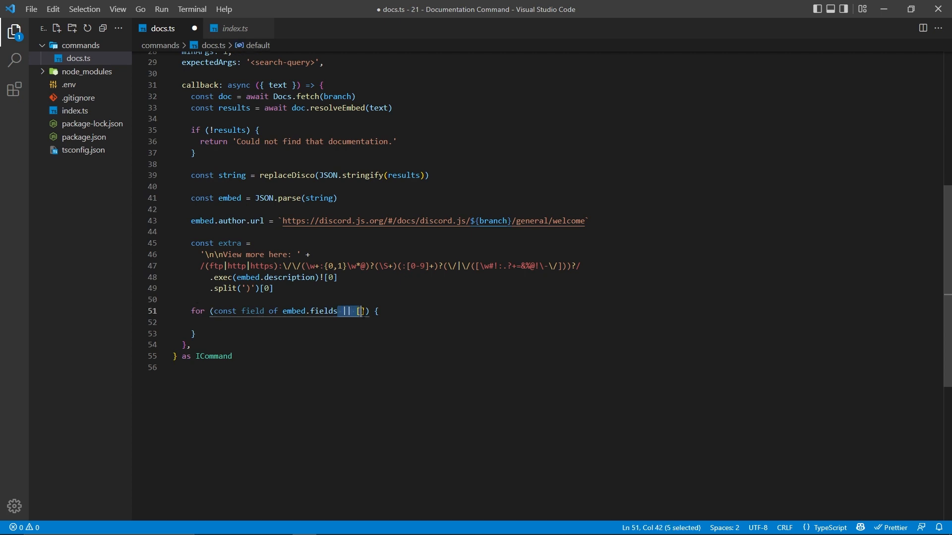
# Extend the selection inside the fields loop where the max-length check goes
pyautogui.press('shift+Right')
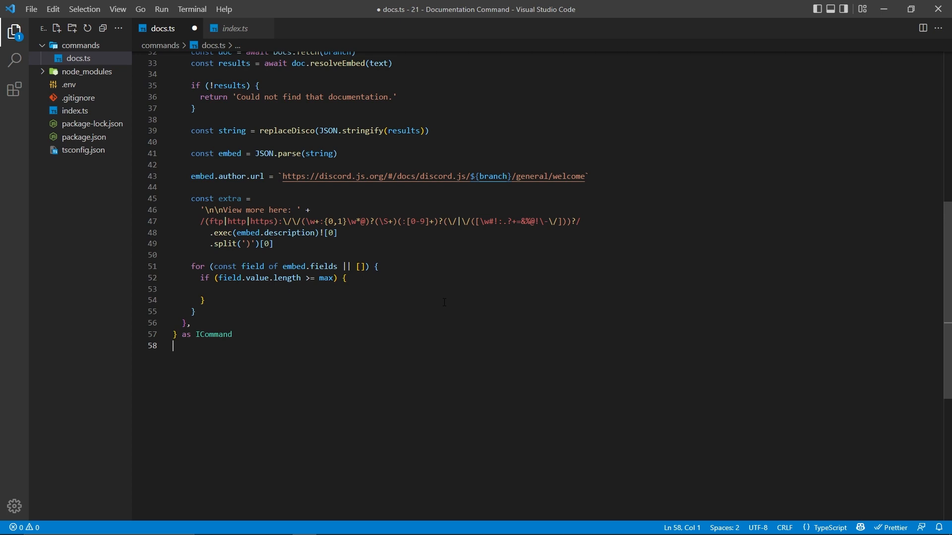
# Slice field.value to max and split it on spaces into words
pyautogui.write('field.value = field.value.slice(0, max)')
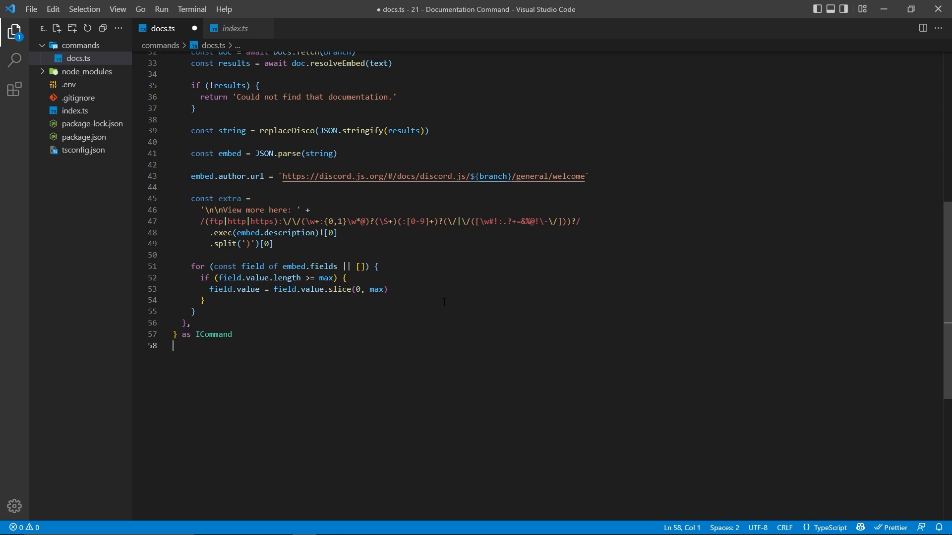
pyautogui.write("const split = field.value.split(' ')")
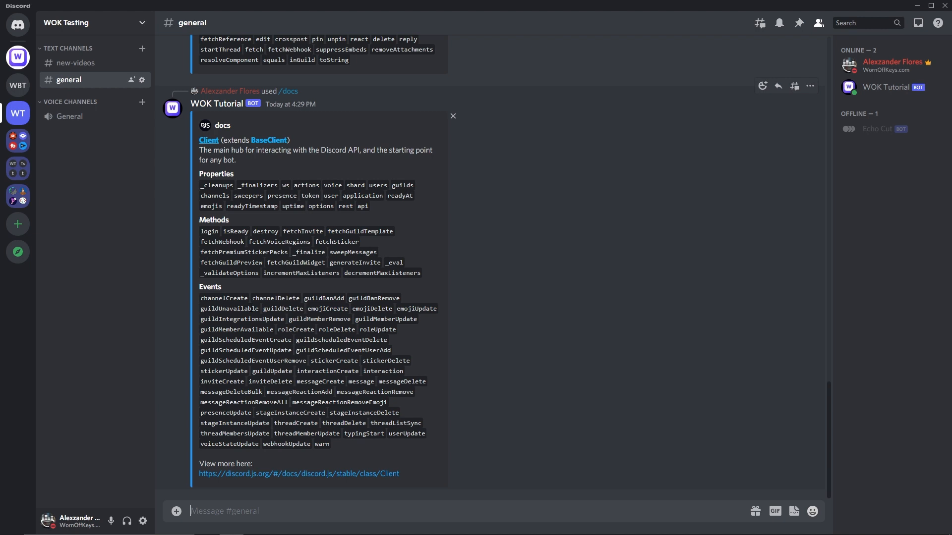
pyautogui.moveTo(280, 468)
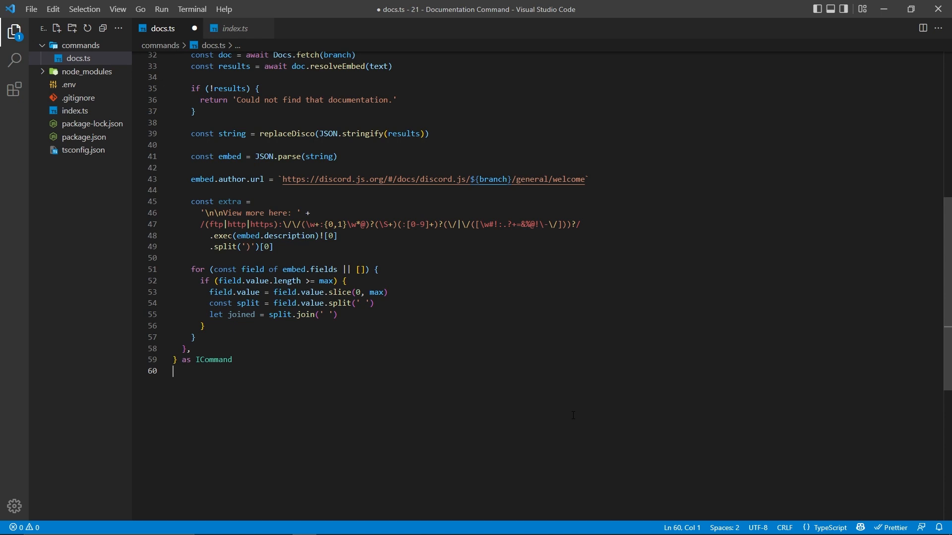
# Add a while loop popping words until joined fits within max - extra.length
pyautogui.write('while (joined.length >= max - extra.length) {')
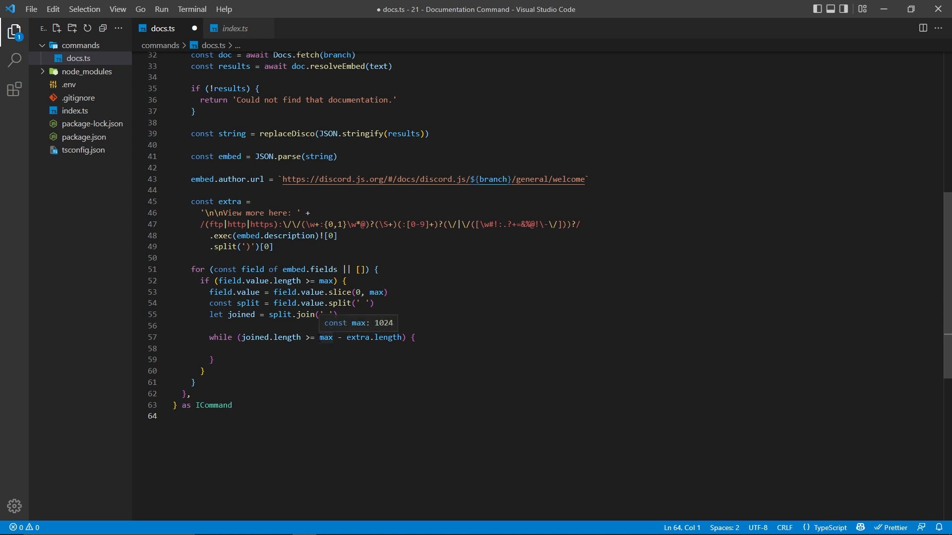
pyautogui.moveTo(318, 337); pyautogui.dragTo(400, 337)
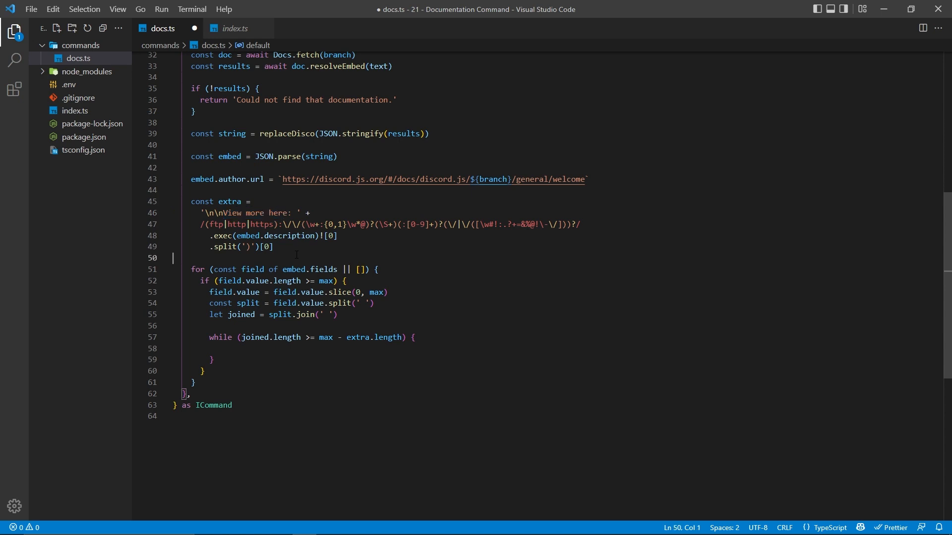
pyautogui.moveTo(194, 201); pyautogui.dragTo(273, 247)
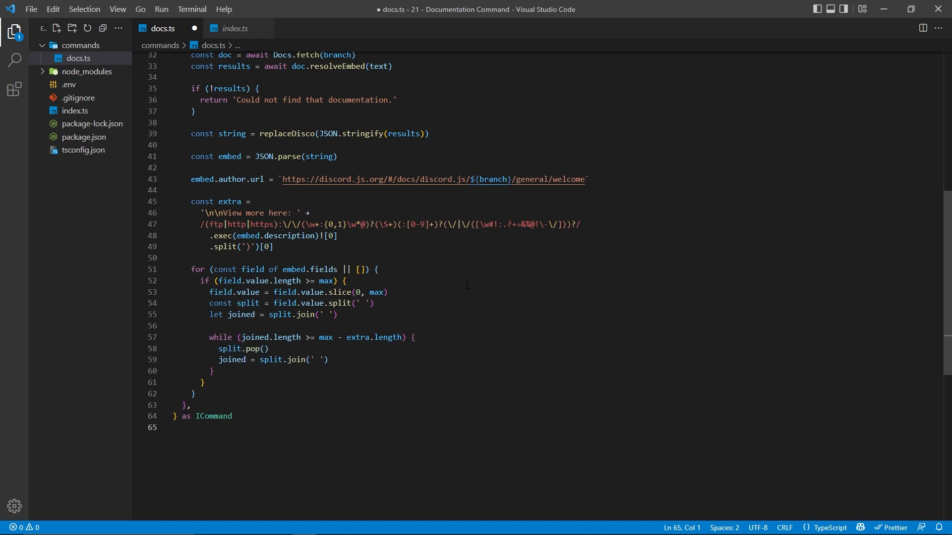
pyautogui.moveTo(283, 325)
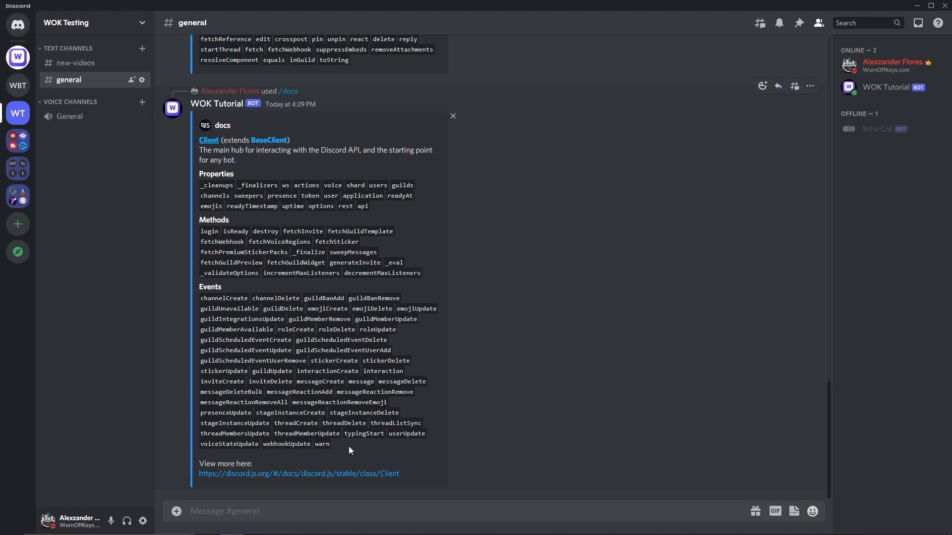
pyautogui.moveTo(200, 464); pyautogui.dragTo(399, 474)
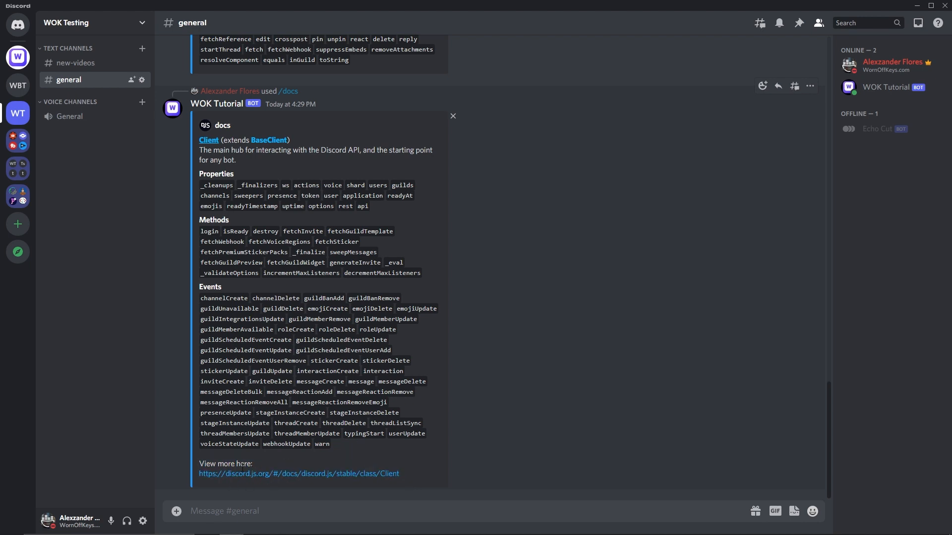
pyautogui.moveTo(349, 451)
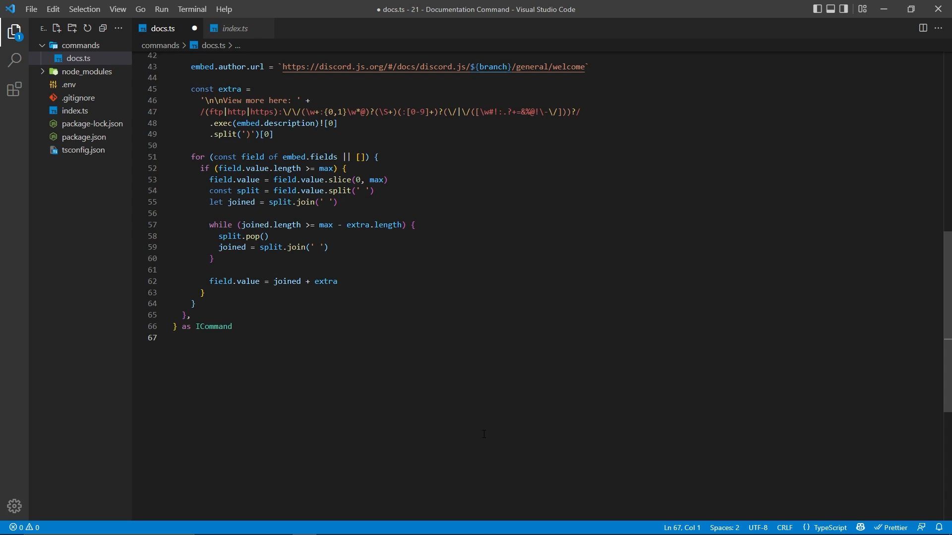
# Comment out the block that pops the trailing '[View source' field from the embed
pyautogui.doubleClick(287, 280)
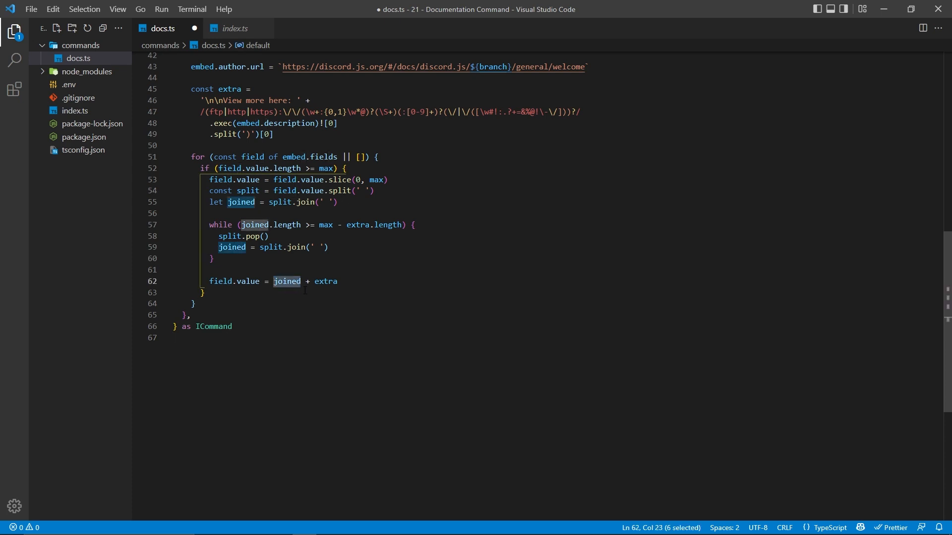
pyautogui.doubleClick(325, 281)
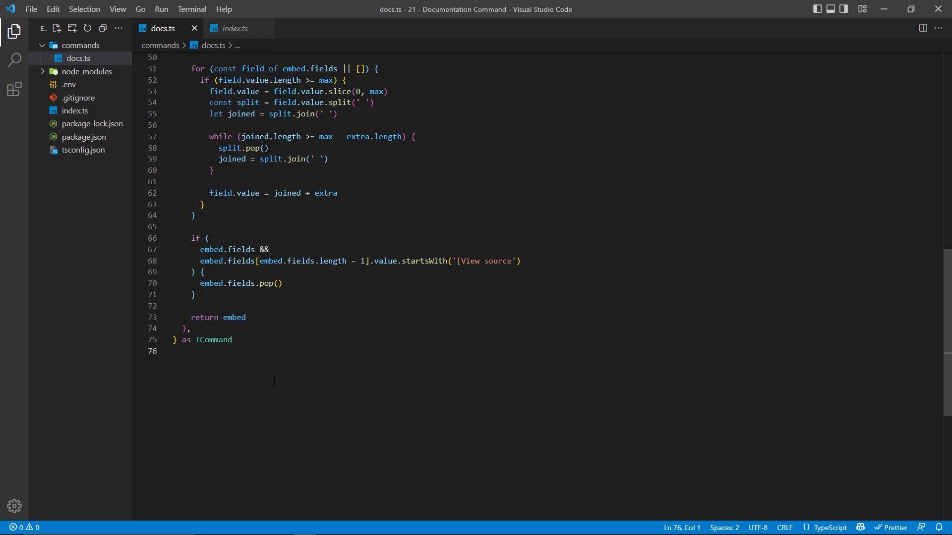
pyautogui.moveTo(192, 238); pyautogui.dragTo(195, 294)
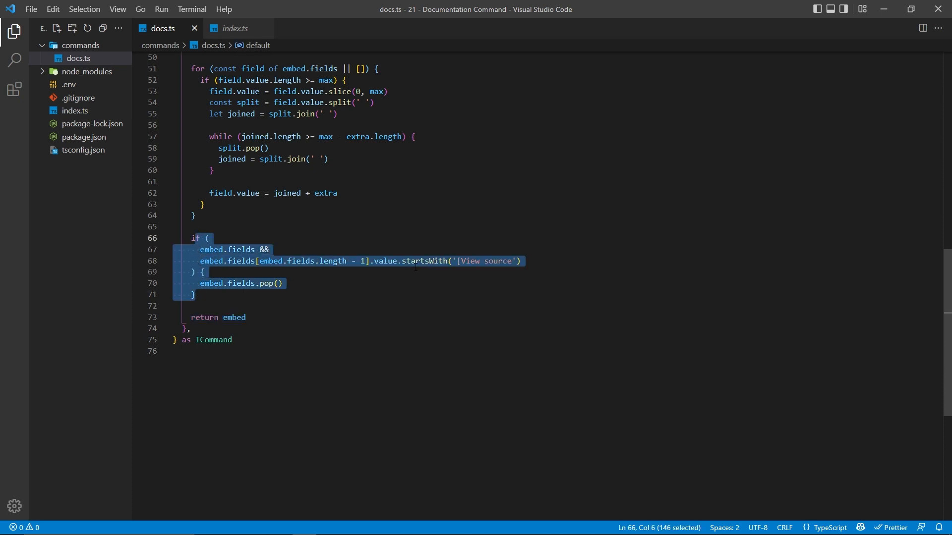
pyautogui.press('ctrl+/')
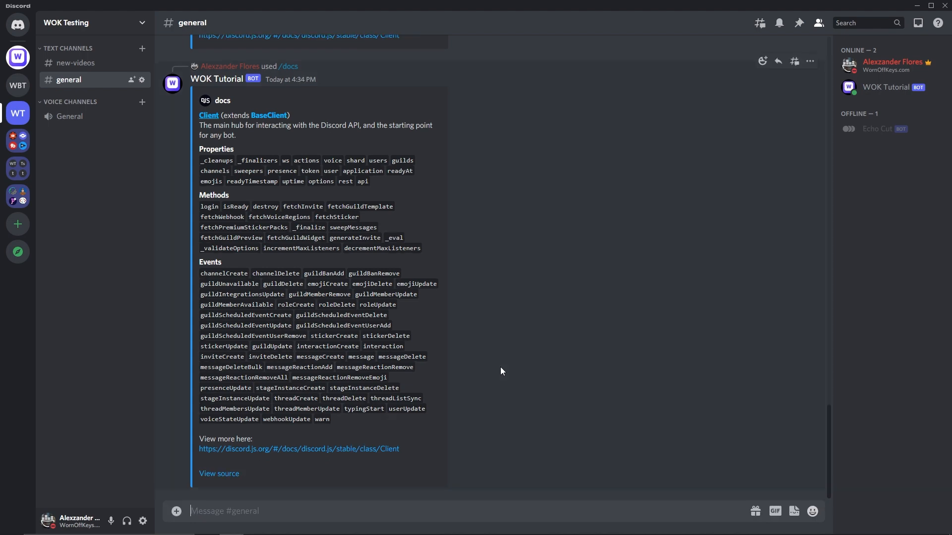
pyautogui.click(218, 474)
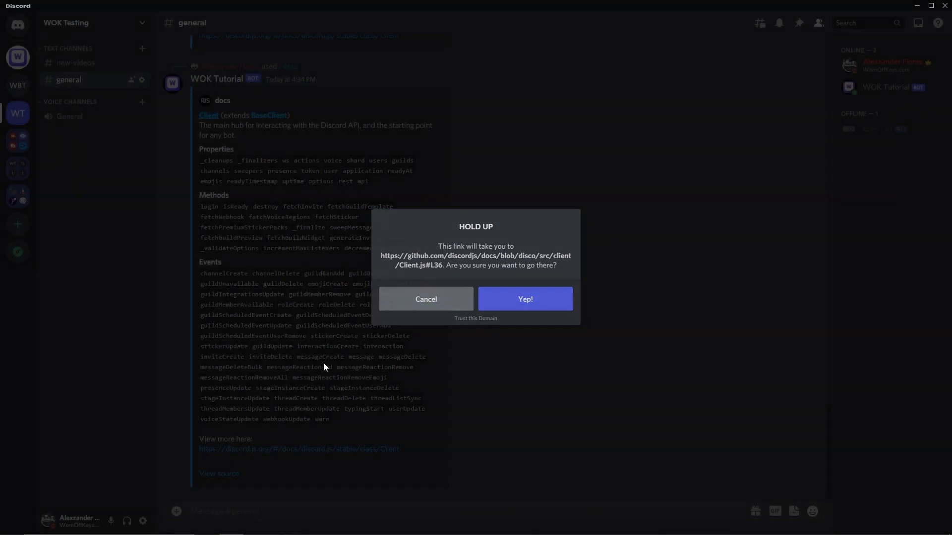
pyautogui.click(425, 299)
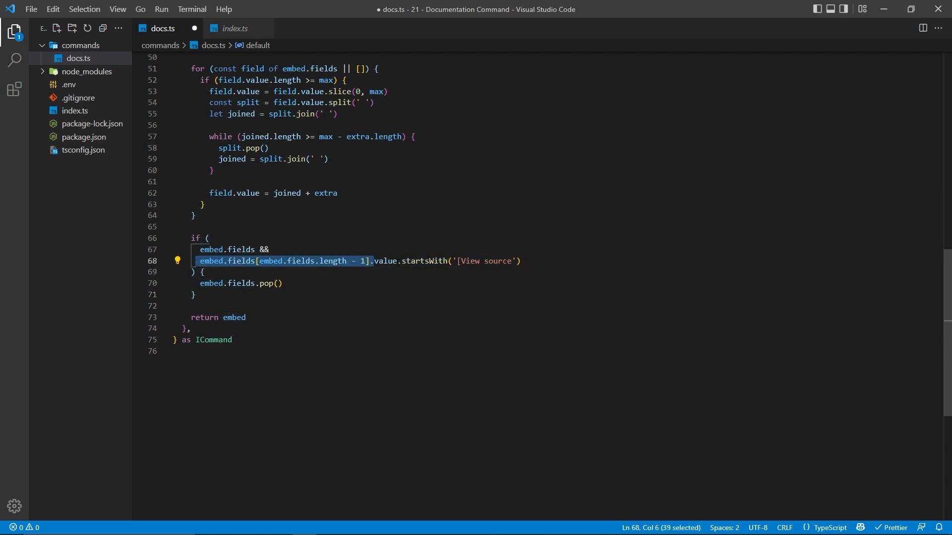
# Clear the selection on the last-field lookup, then start a /docs command in Discord's general channel
pyautogui.click(373, 261)
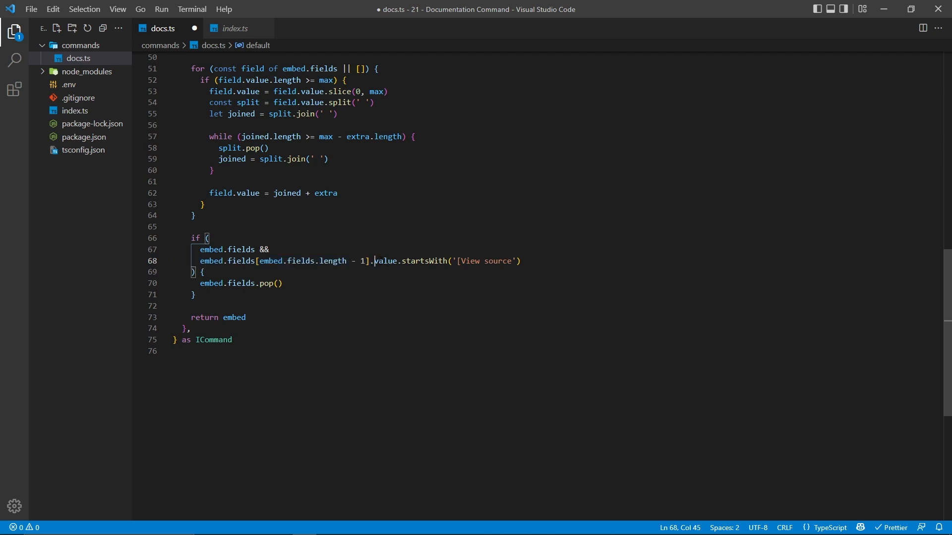
pyautogui.moveTo(374, 261); pyautogui.dragTo(514, 261)
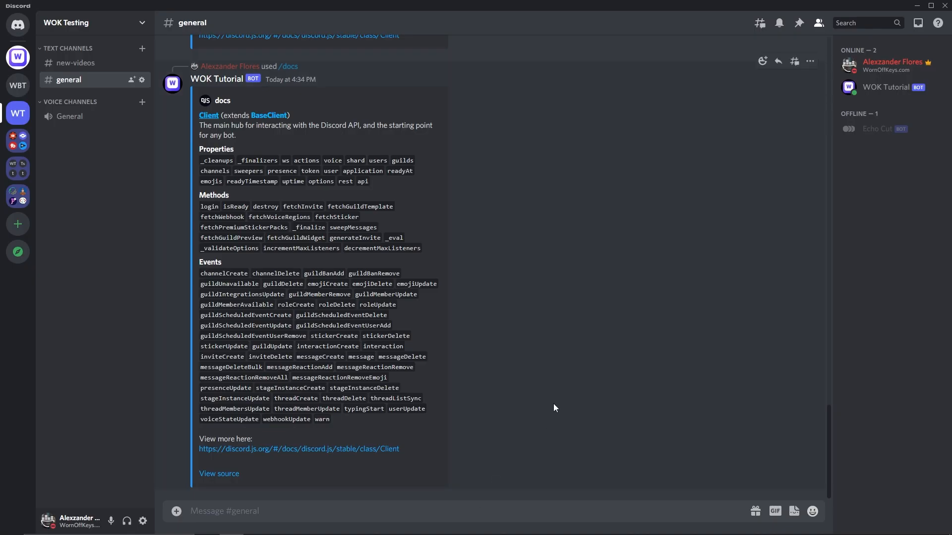
pyautogui.write('/do')
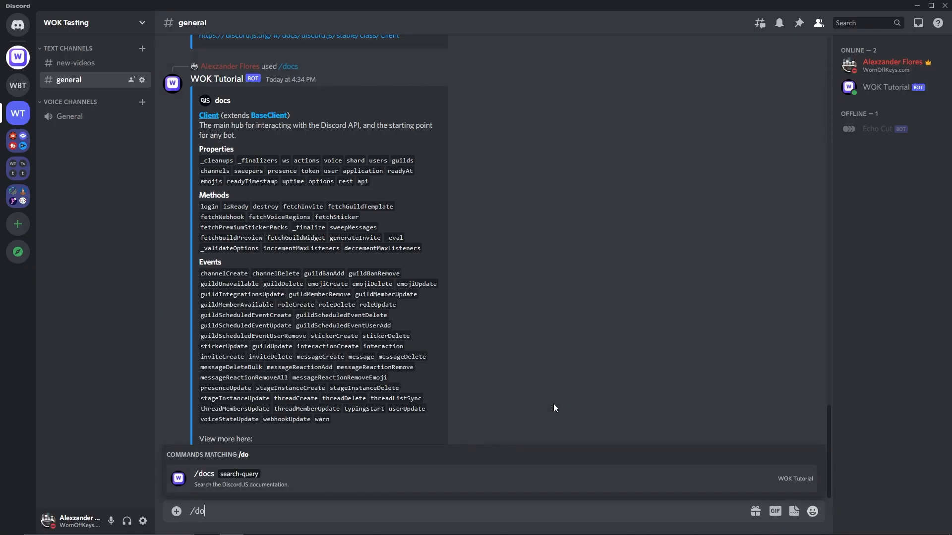